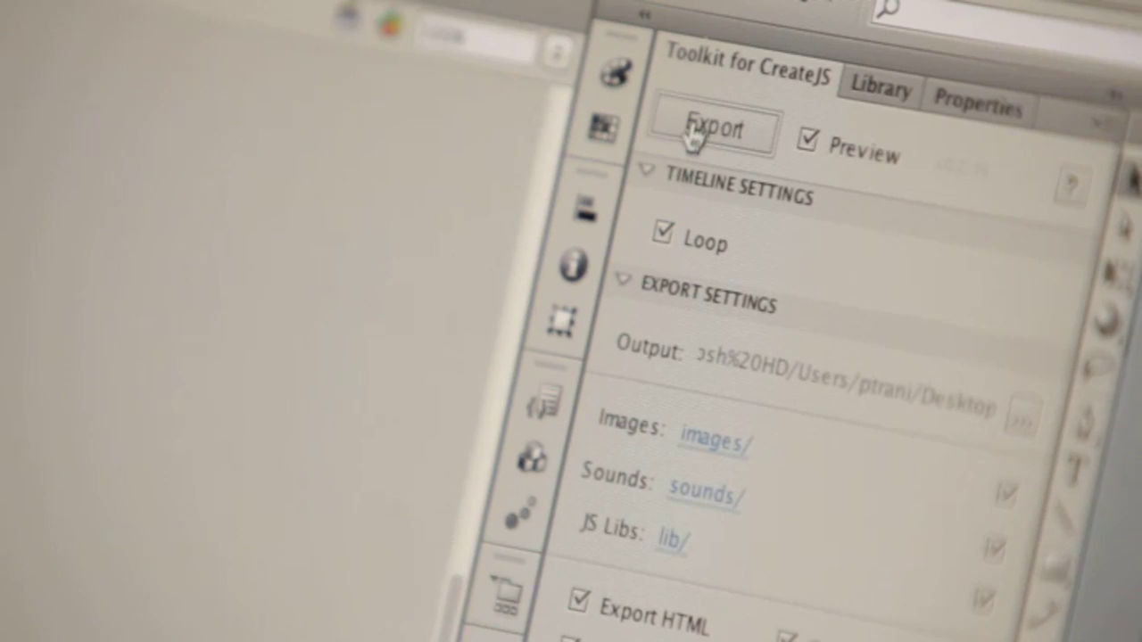
# - Export the animation to HTML5 from the Toolkit for CreateJS panel with Preview enabled
pyautogui.click(714, 130)
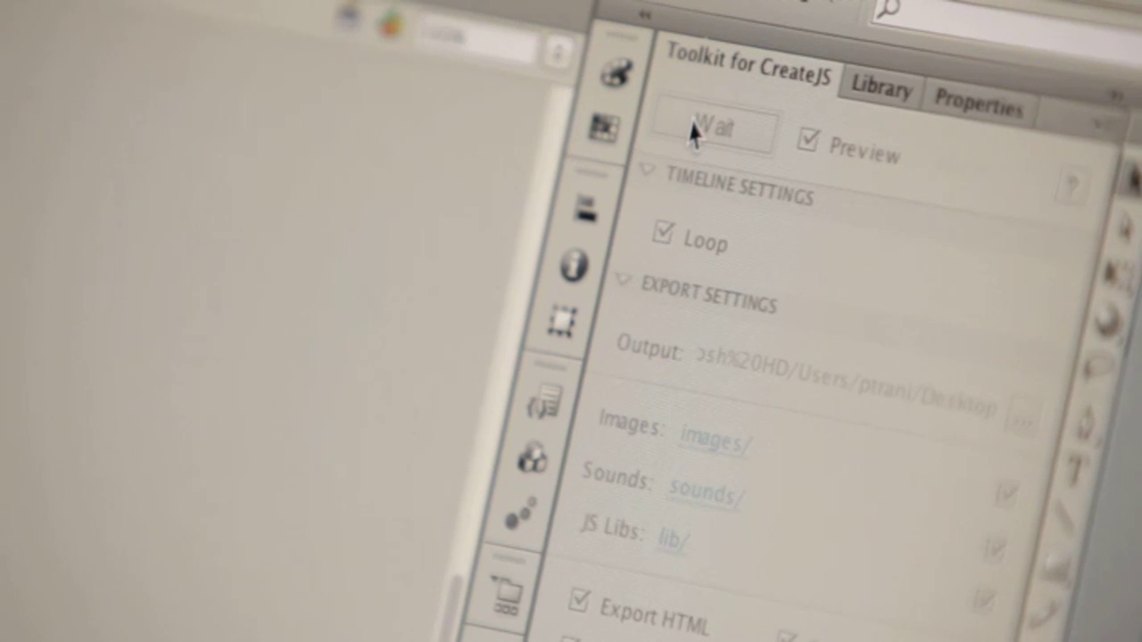